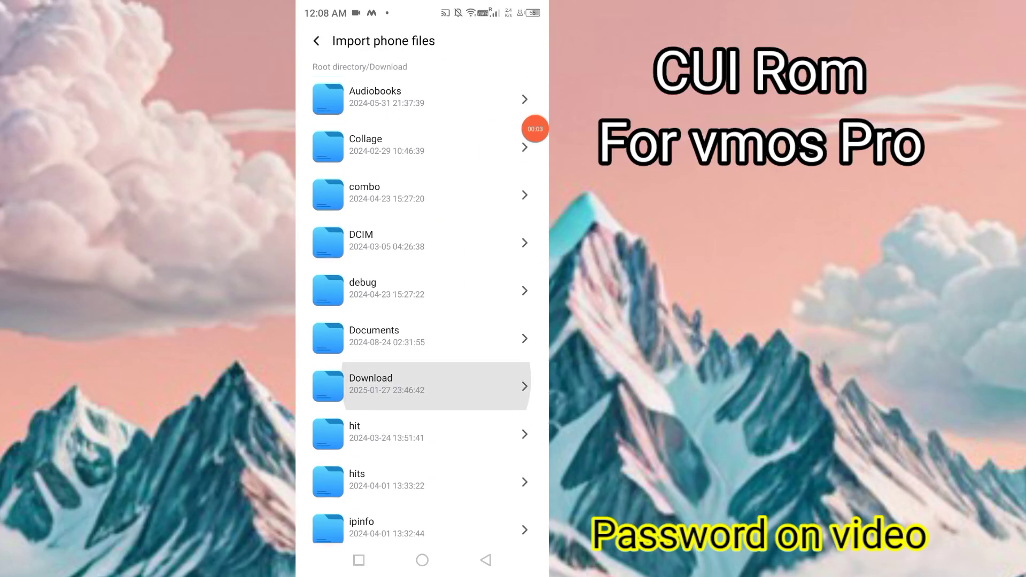
# - Pick the CUI ROM file from the phone's Download folder and let ROM Installment run
pyautogui.click(417, 386)
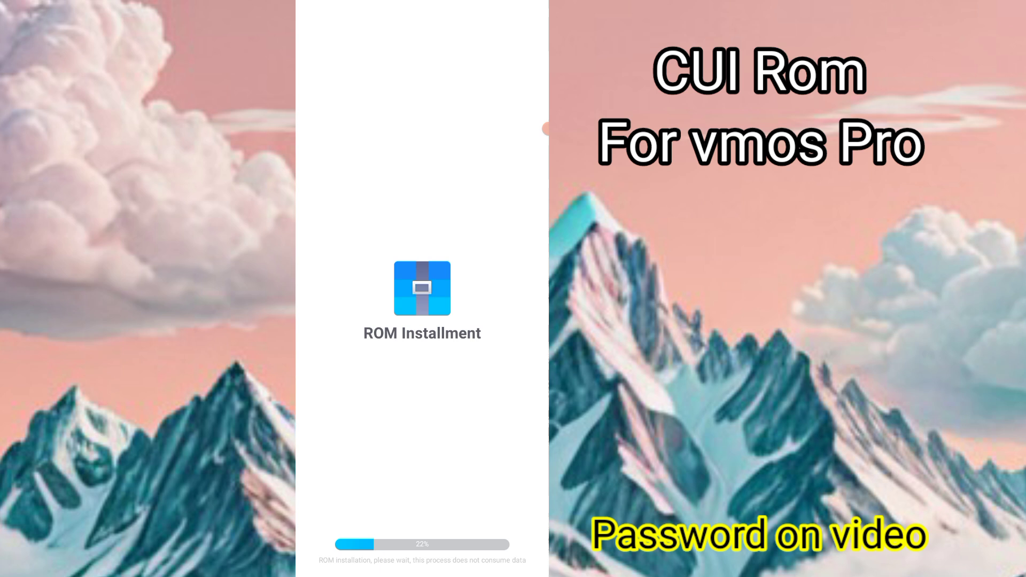
pyautogui.click(545, 128)
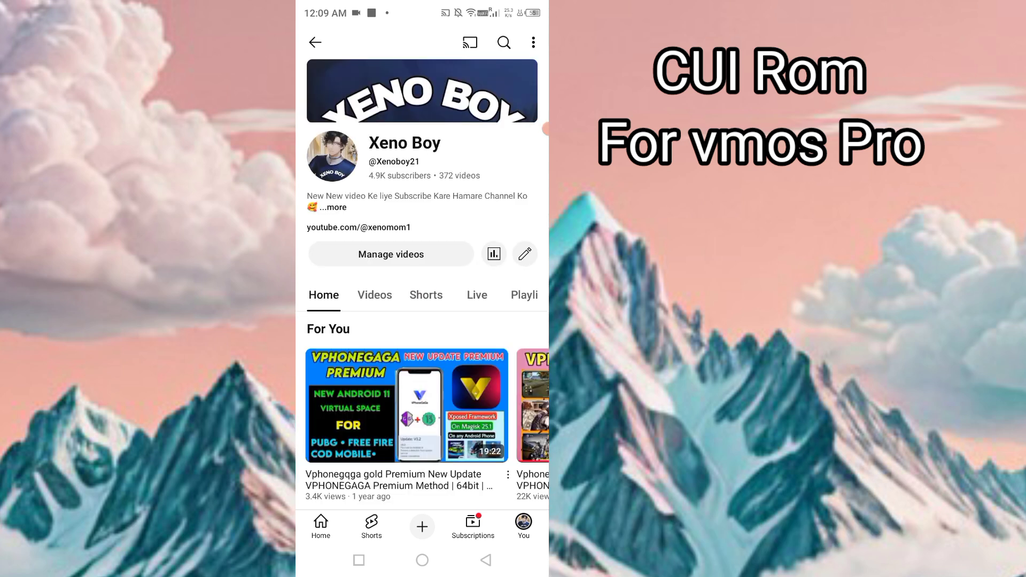
# - Show the Xeno Boy channel's Videos list sorted by Latest
pyautogui.scroll(-3)
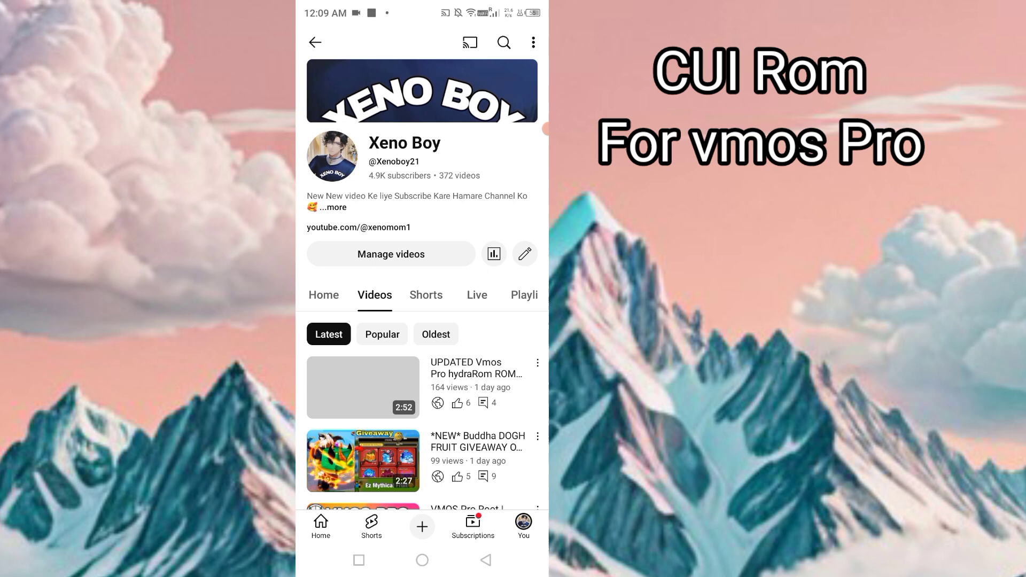
pyautogui.click(363, 387)
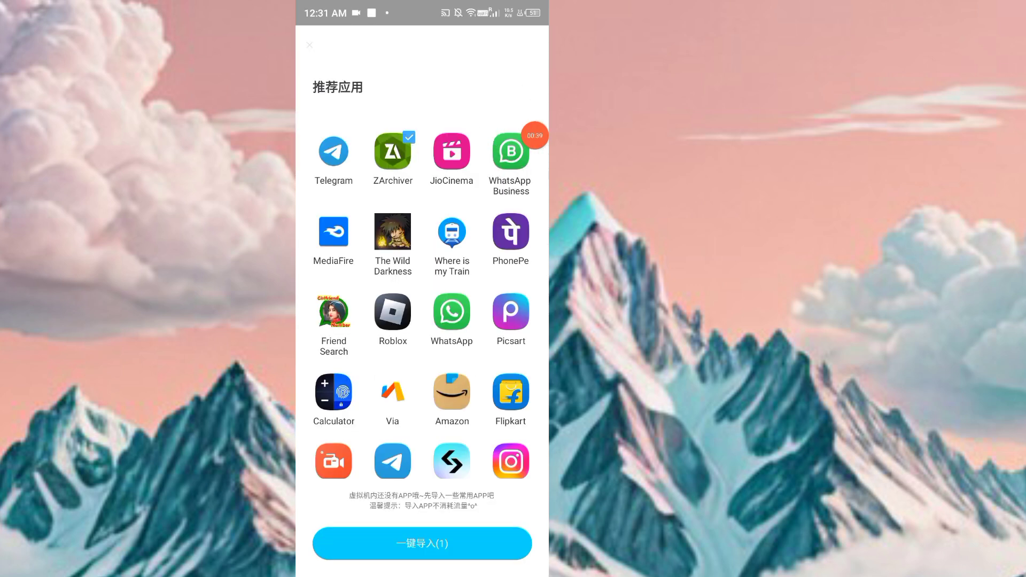
# - One-click import the ticked ZArchiver app and check it under the Imported list
pyautogui.click(422, 544)
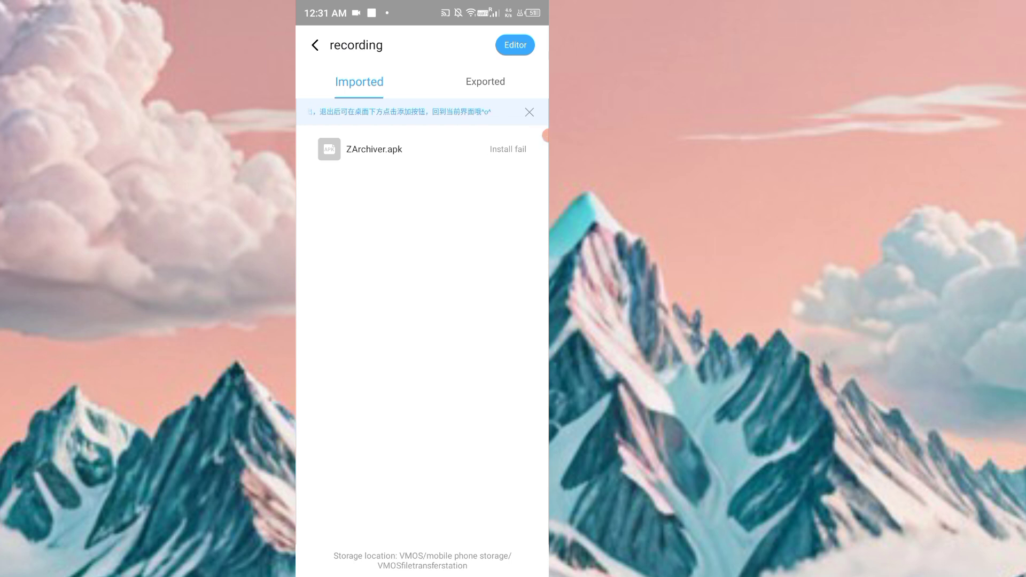
pyautogui.click(485, 82)
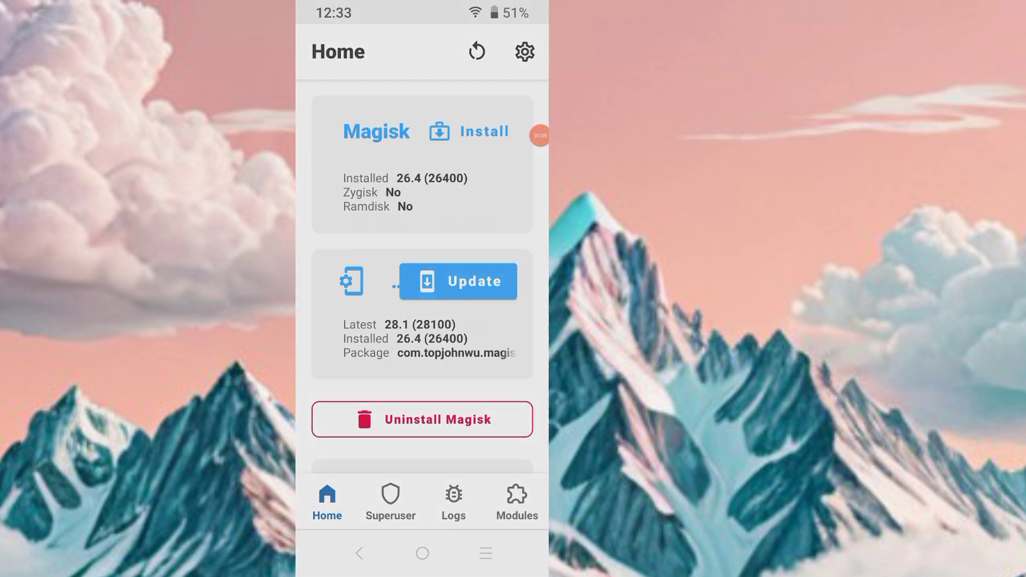
# - Review Magisk 26.4: Modules shows none installed, Superuser grants Shell root, then return home
pyautogui.click(517, 499)
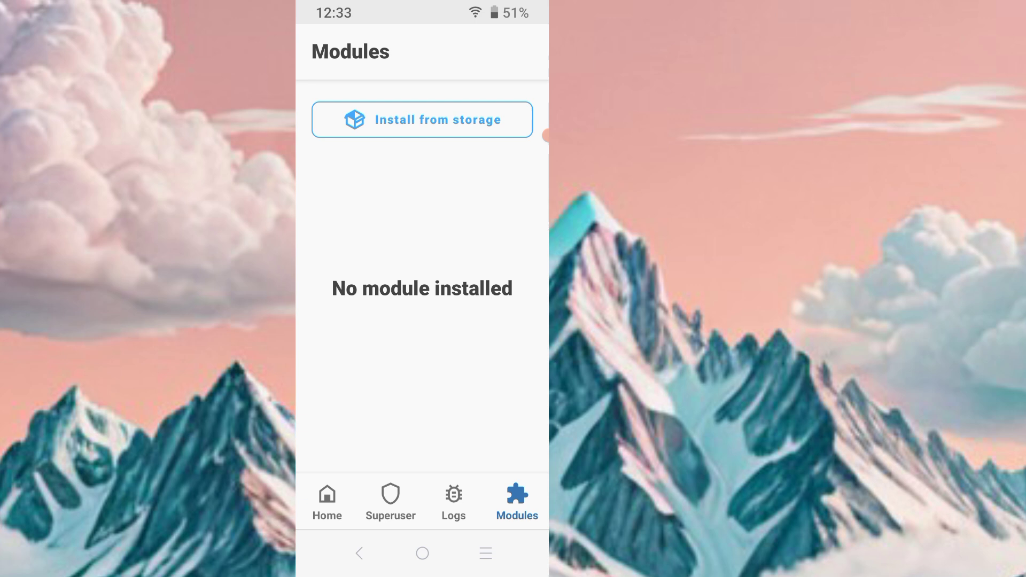
pyautogui.click(422, 120)
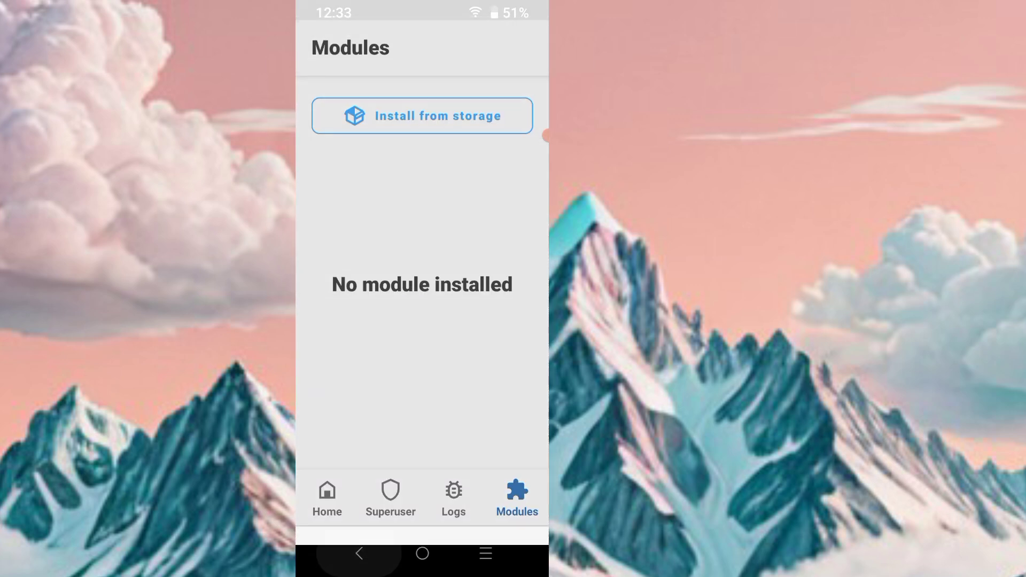
pyautogui.click(327, 495)
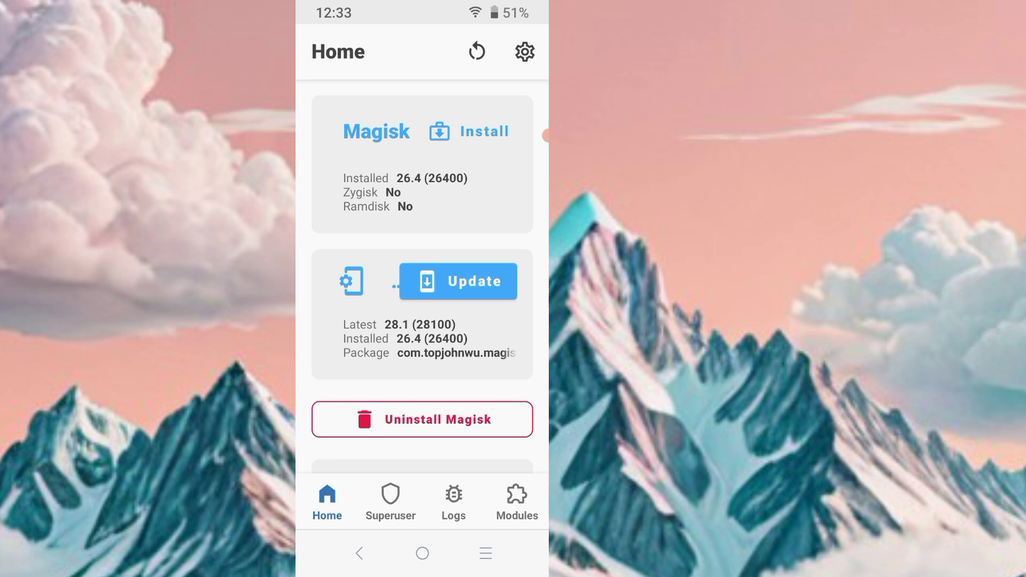
pyautogui.click(390, 503)
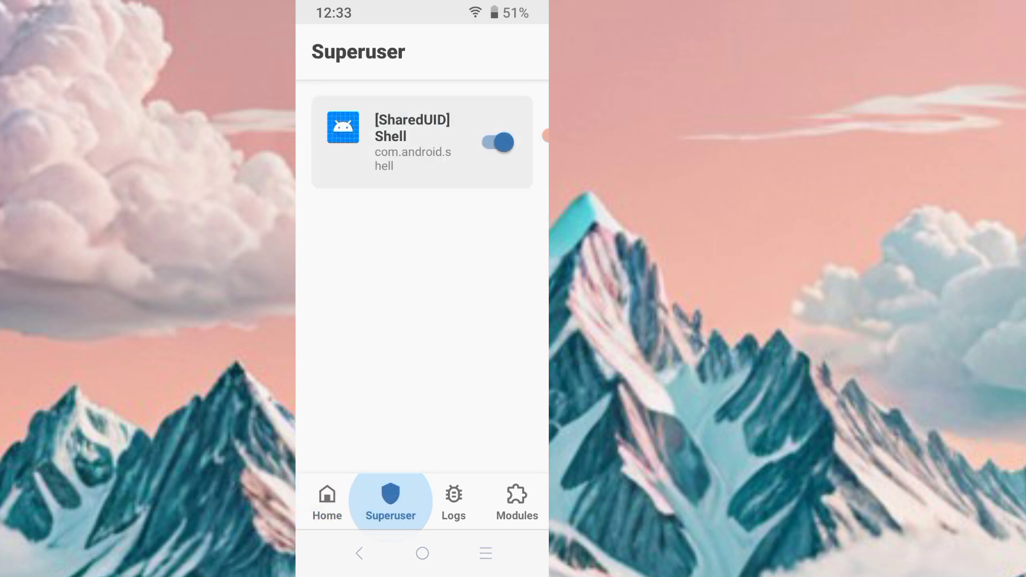
pyautogui.click(453, 501)
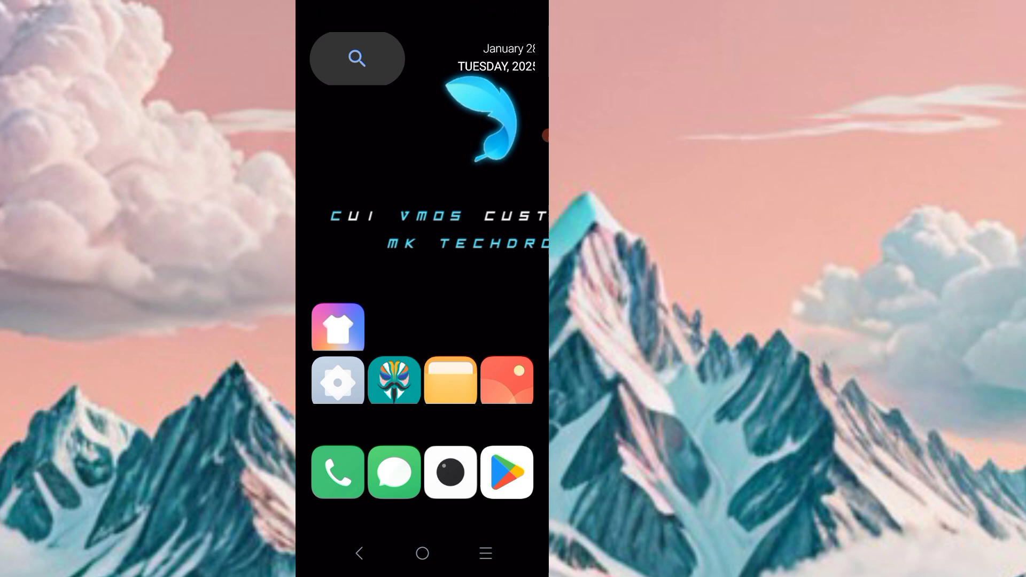
# - Browse the CUI launcher's app drawer, then reach VMOS Pro's file transfer station
pyautogui.click(340, 327)
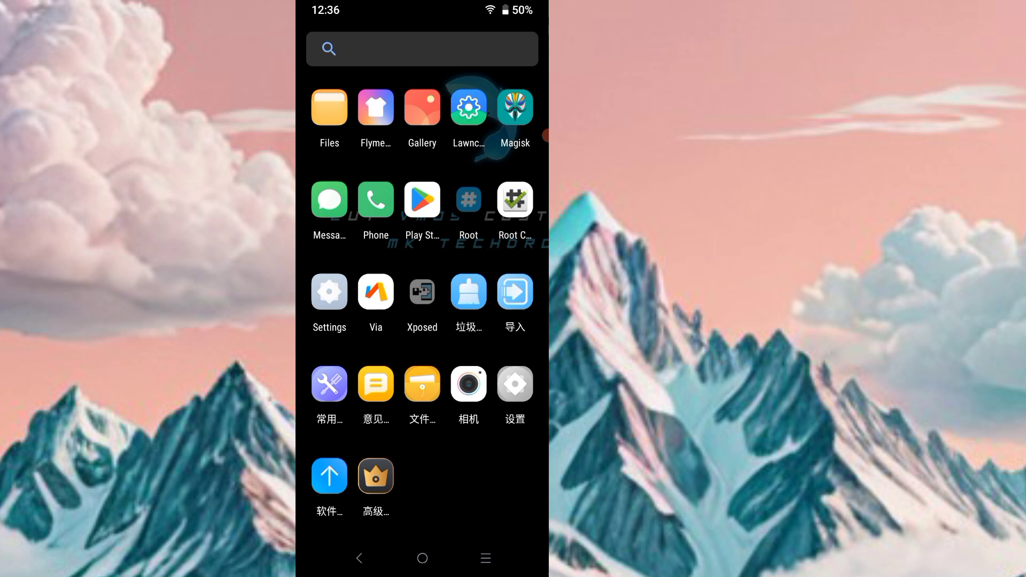
pyautogui.click(514, 292)
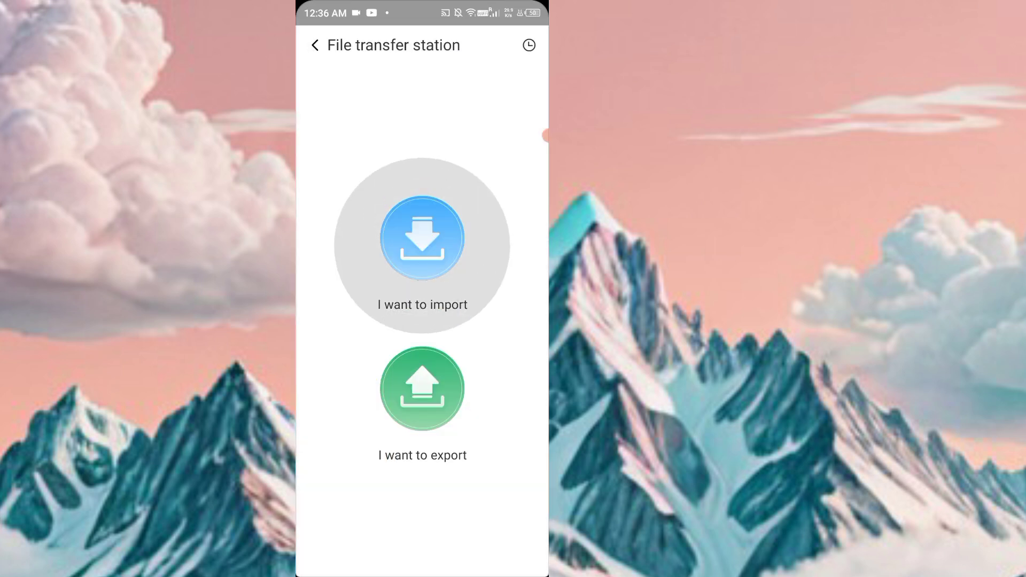
# - Choose 'I want to import' and switch to the 文件 (files) list of the phone
pyautogui.click(423, 245)
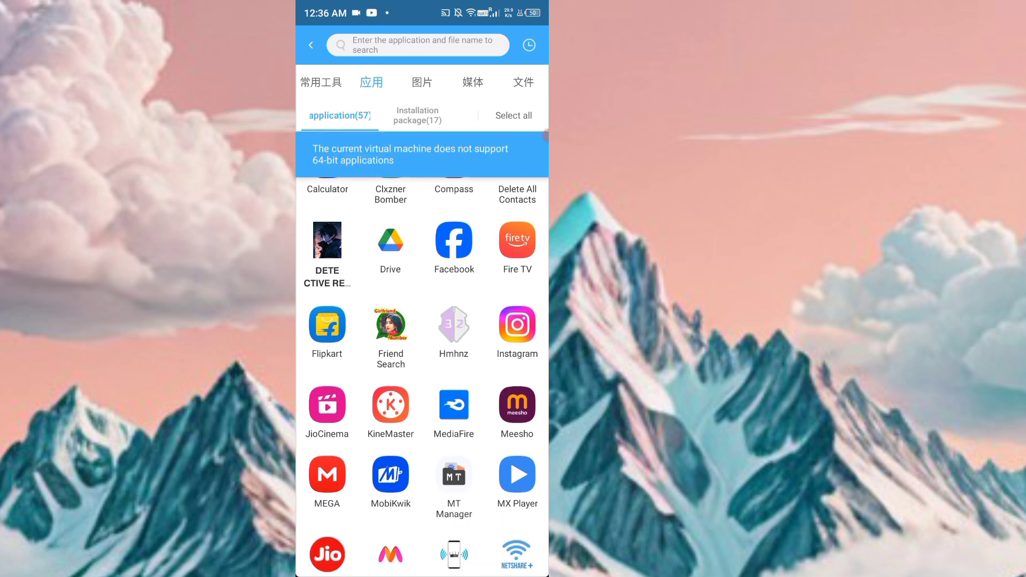
pyautogui.scroll(-3)
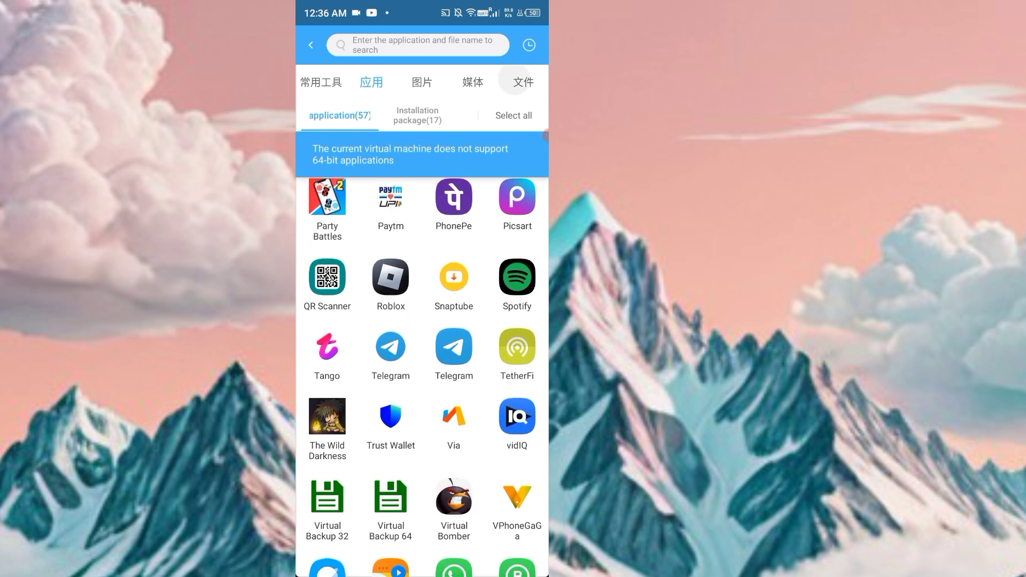
pyautogui.click(521, 82)
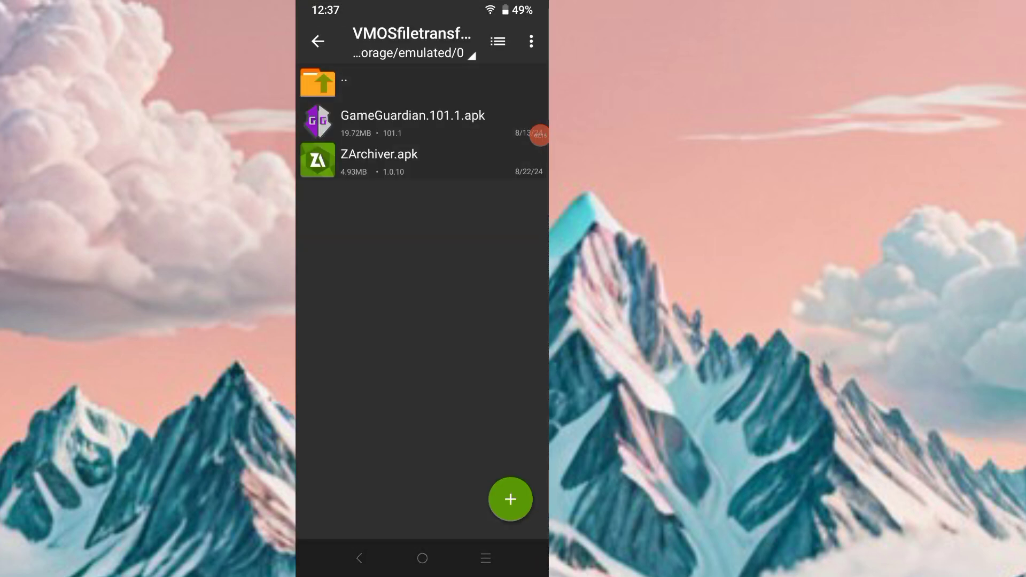
# - Install GameGuardian 101.1 from its APK in ZArchiver and launch it once 'App installed' shows
pyautogui.click(412, 116)
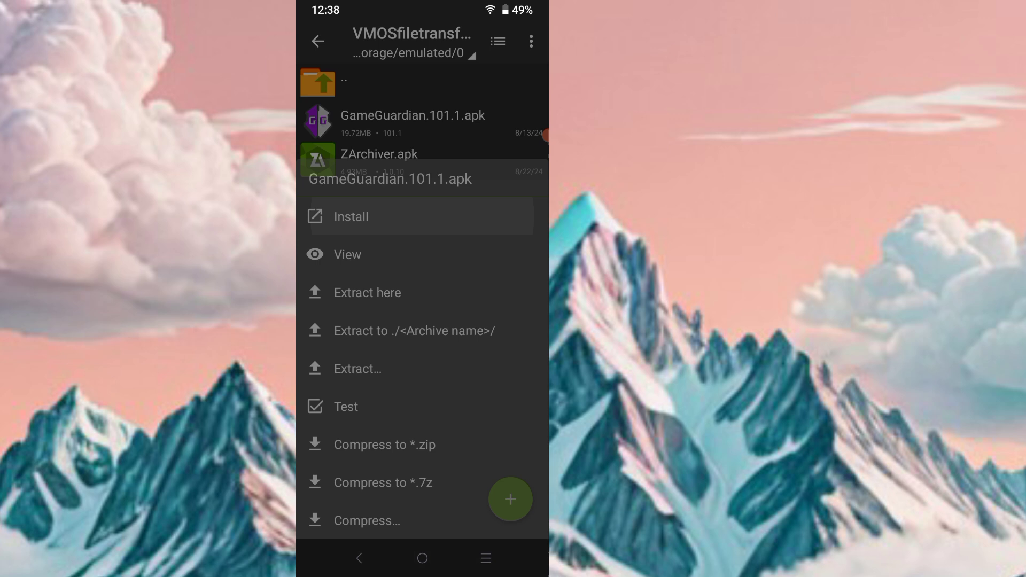
pyautogui.click(350, 216)
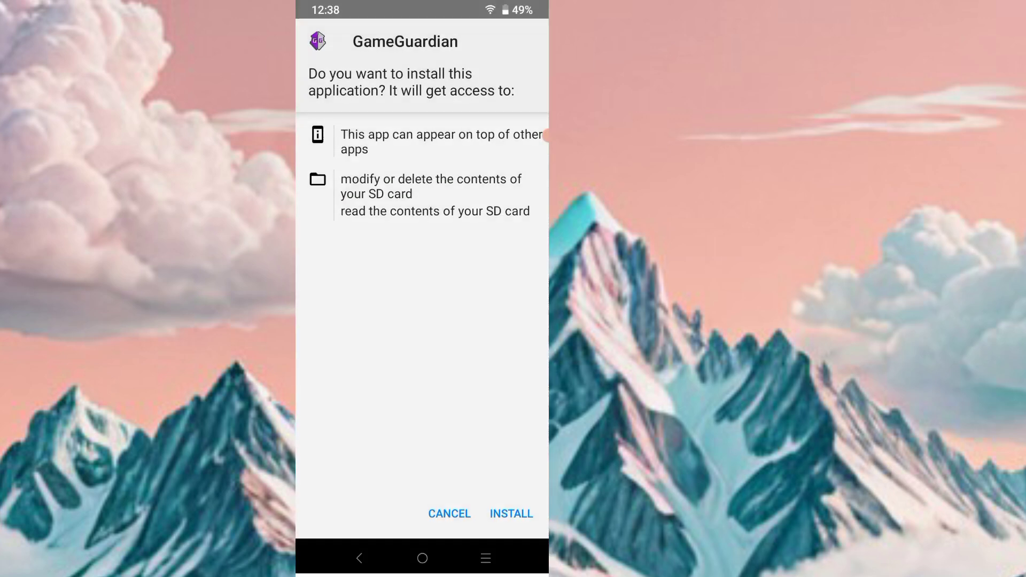
pyautogui.click(511, 513)
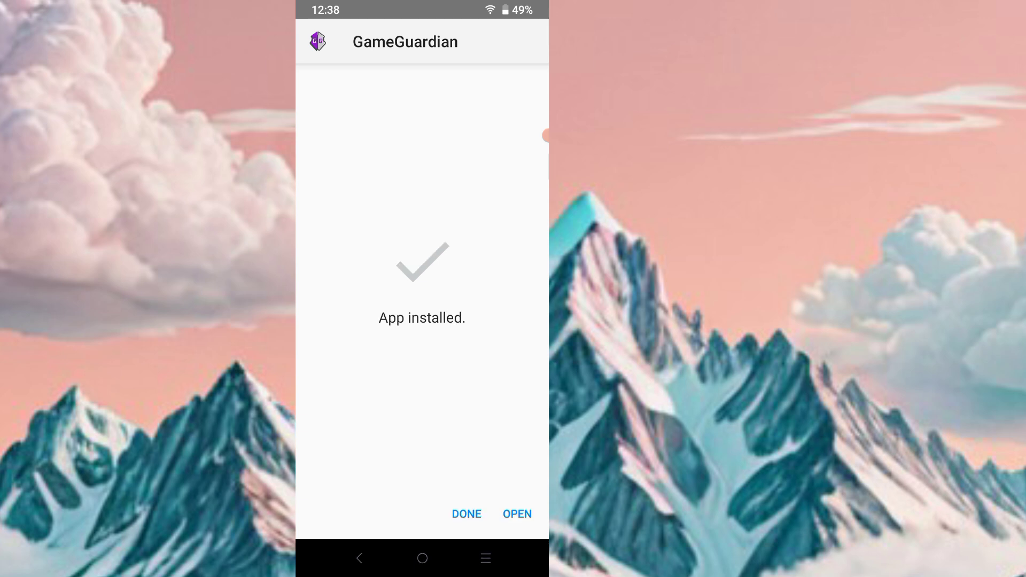
pyautogui.click(466, 514)
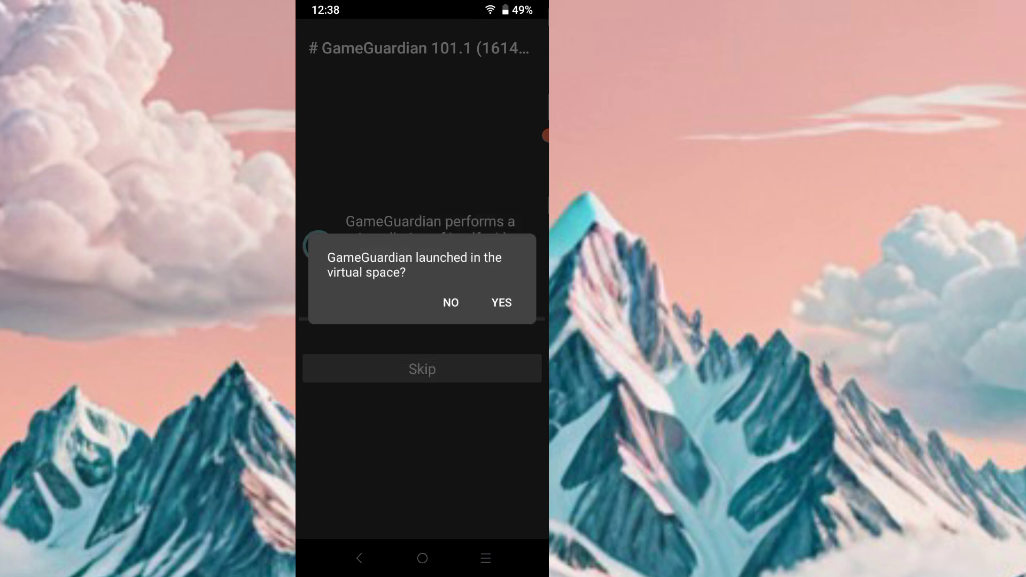
# - Confirm the virtual space launch and search Root Checker Basic's memory for 12 as Double
pyautogui.click(501, 303)
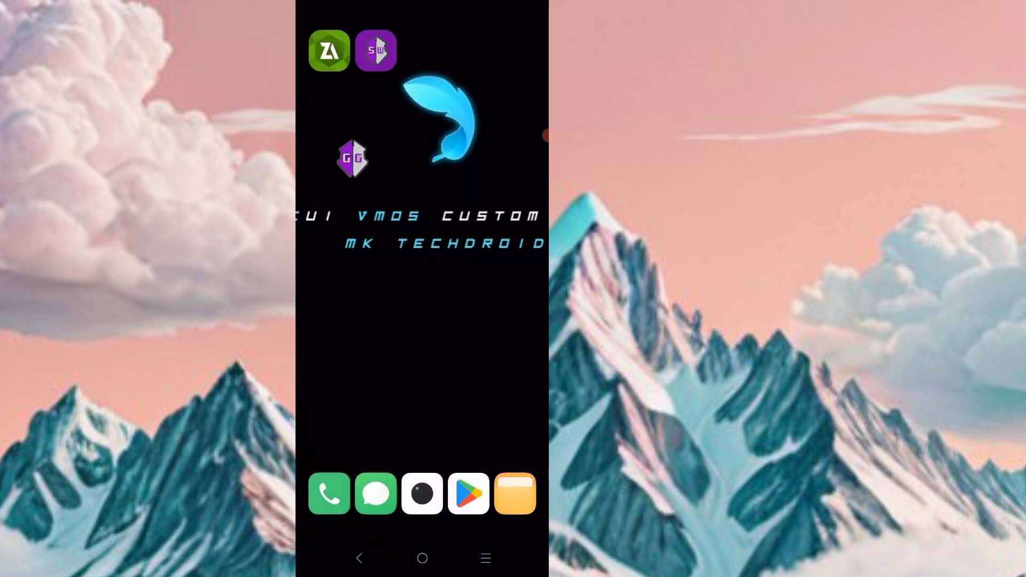
pyautogui.click(352, 158)
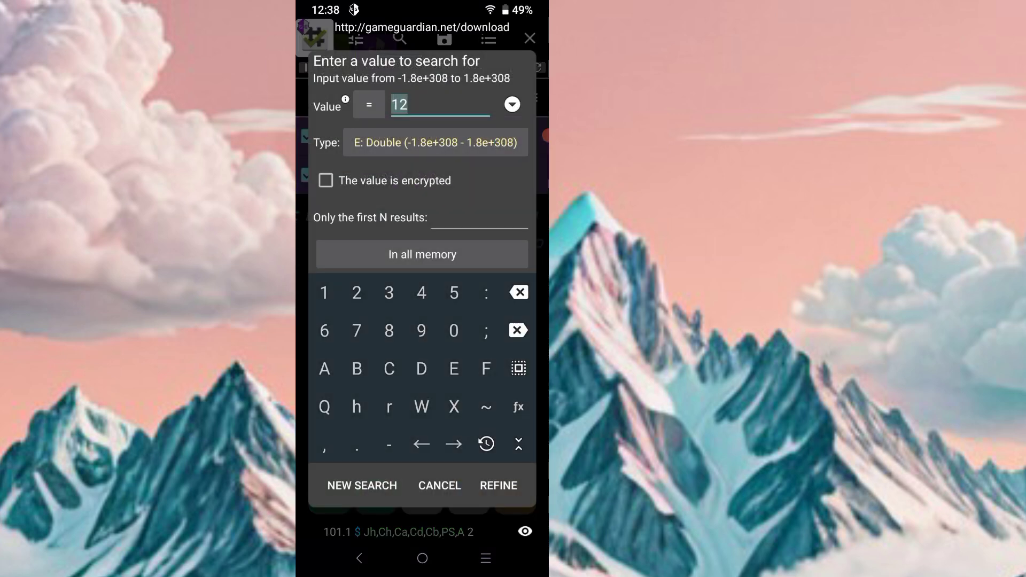
pyautogui.click(434, 142)
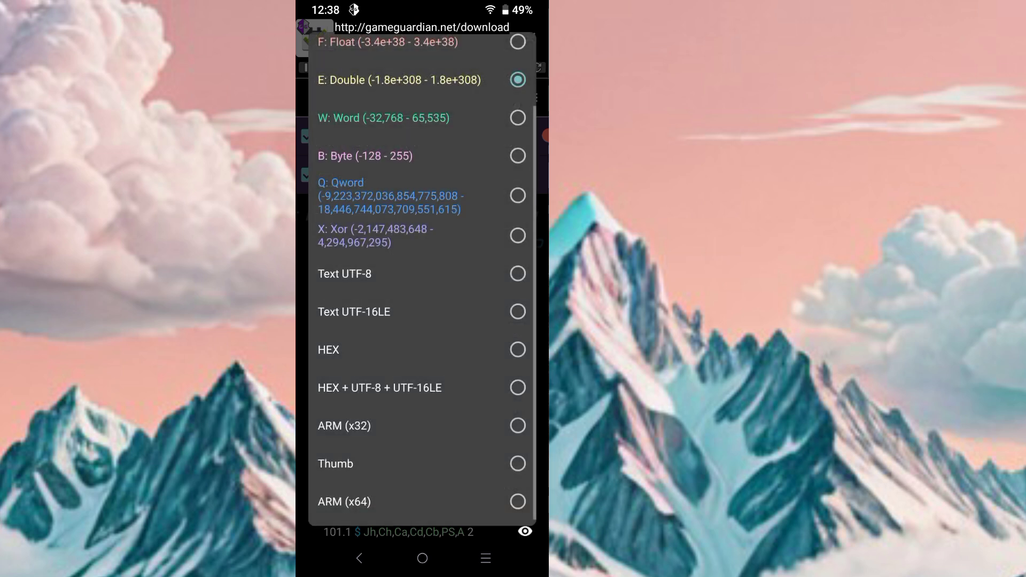
pyautogui.scroll(-3)
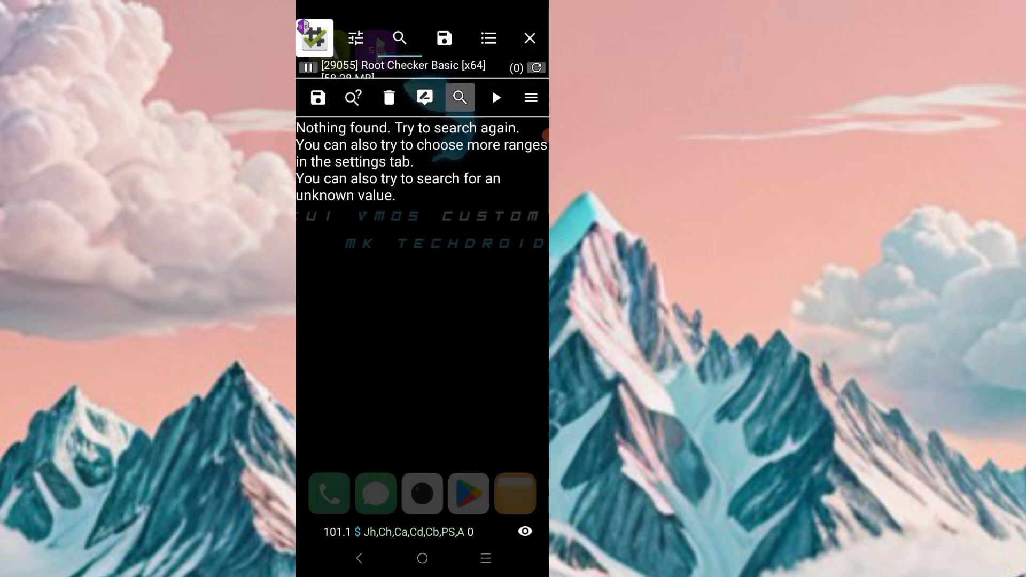
# - Exit GameGuardian from its actions menu and confirm with YES
pyautogui.click(459, 97)
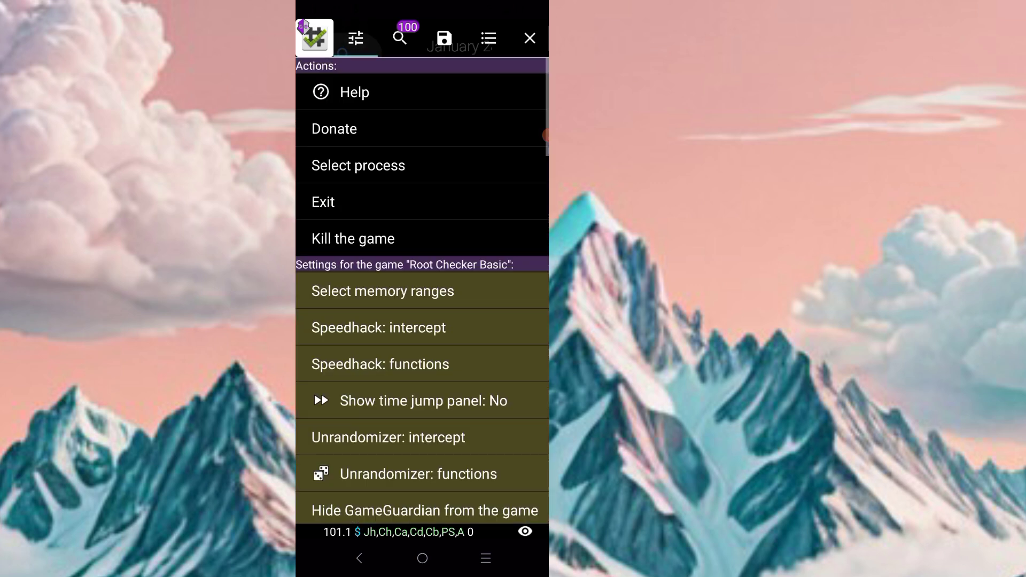
pyautogui.click(382, 290)
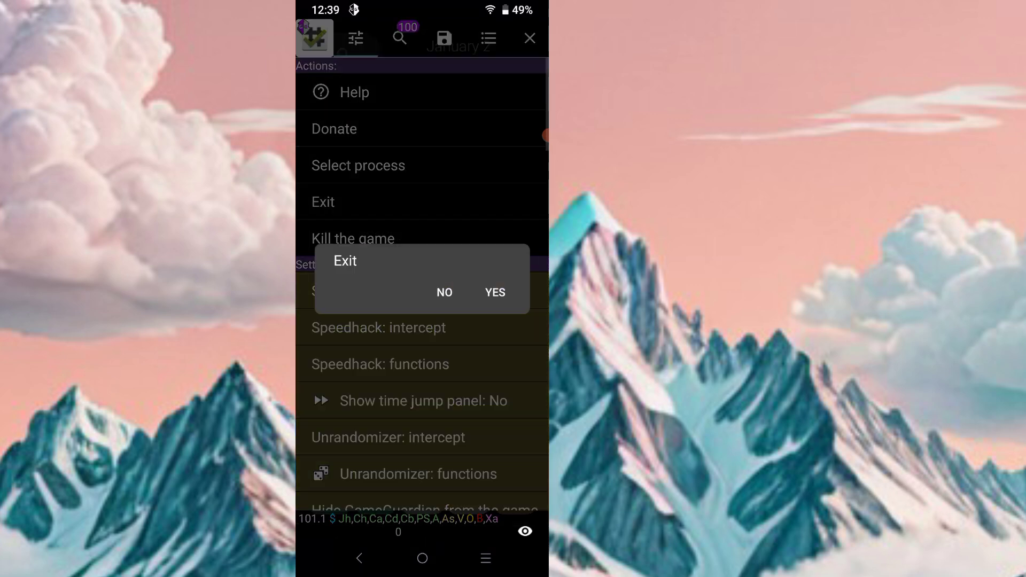
pyautogui.click(494, 291)
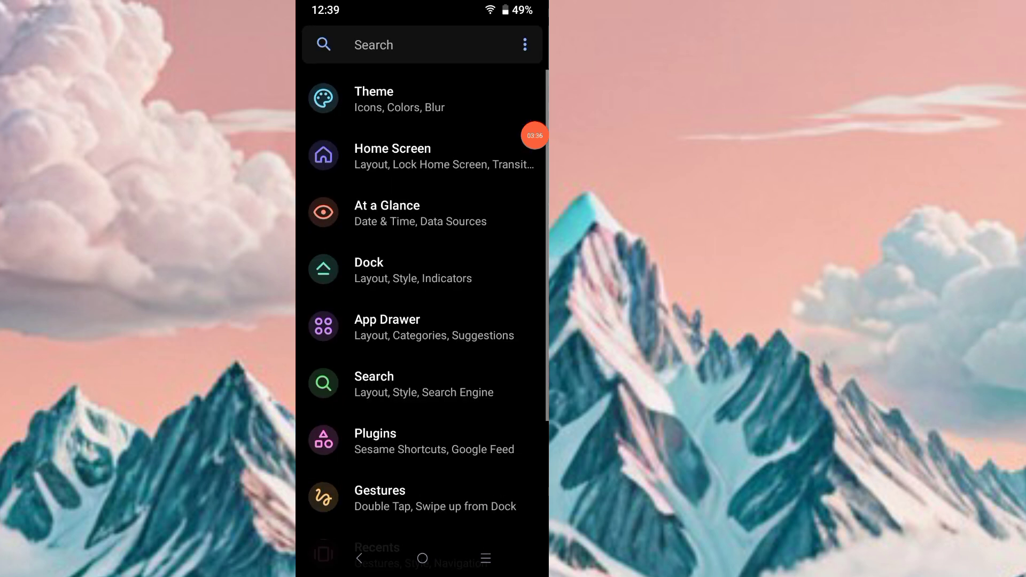
# - Browse Lawnchair's Theme page, scroll the main settings, and view the Search page
pyautogui.click(374, 98)
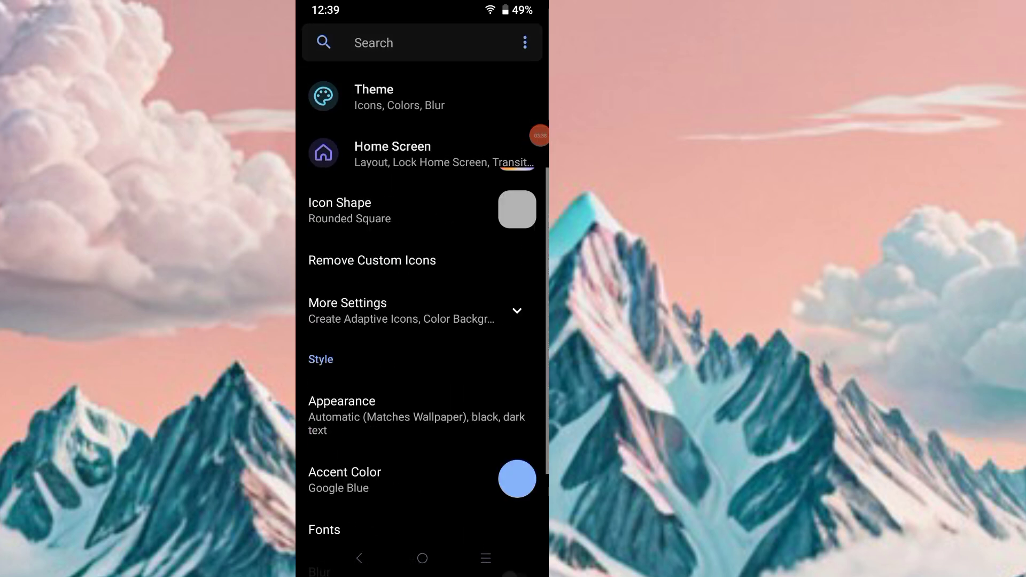
pyautogui.click(374, 96)
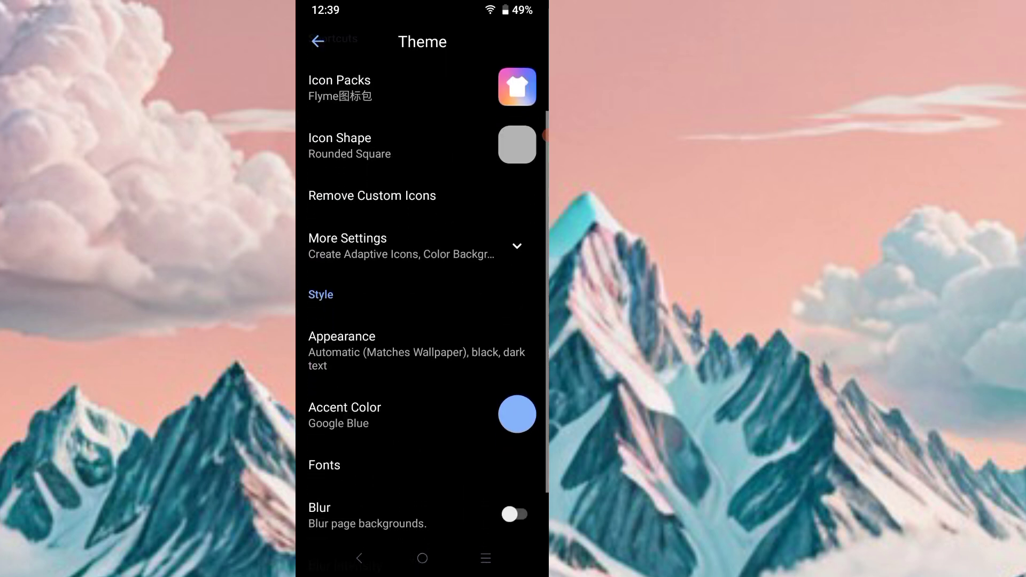
pyautogui.scroll(-3)
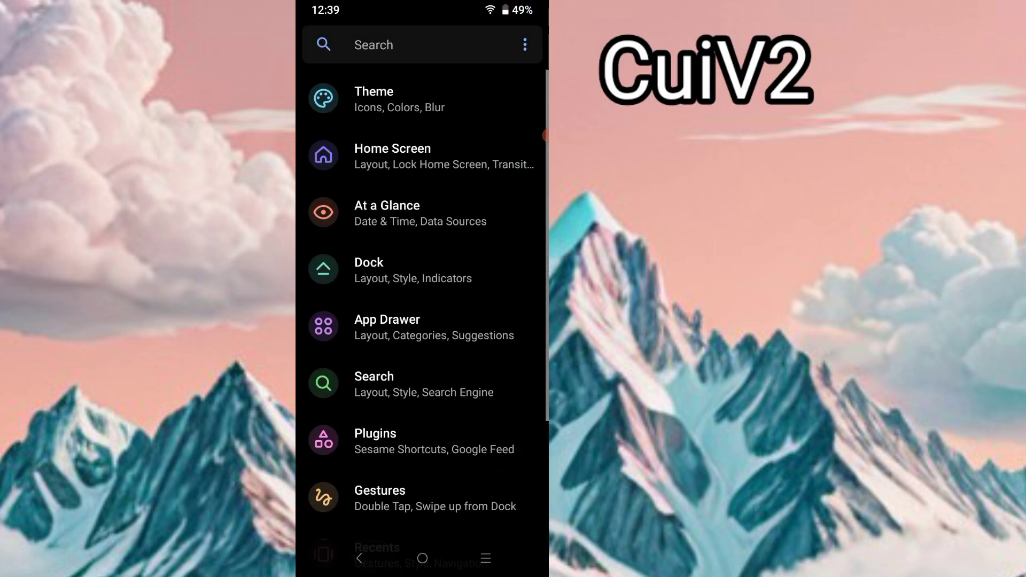
pyautogui.scroll(-3)
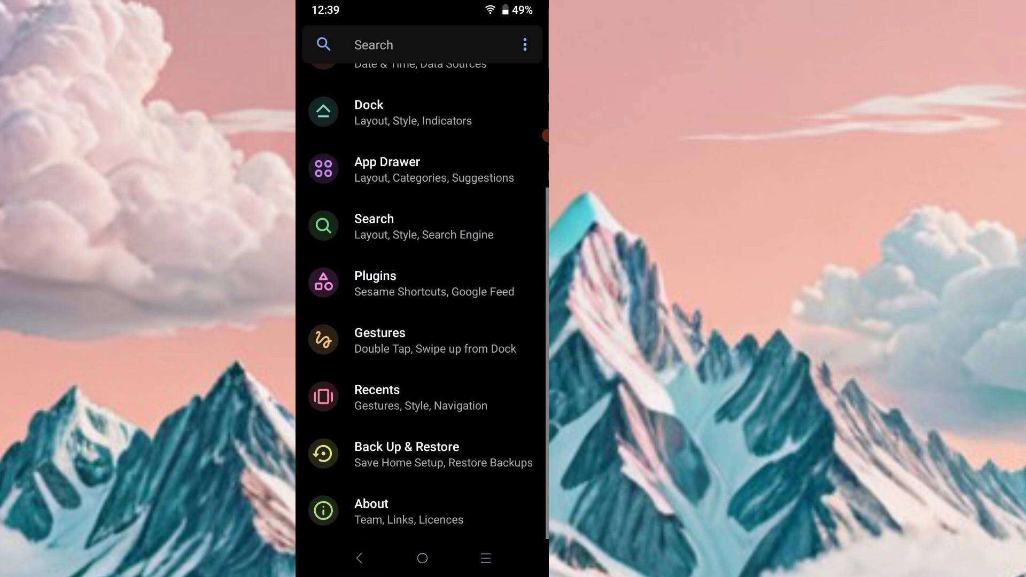
pyautogui.click(432, 283)
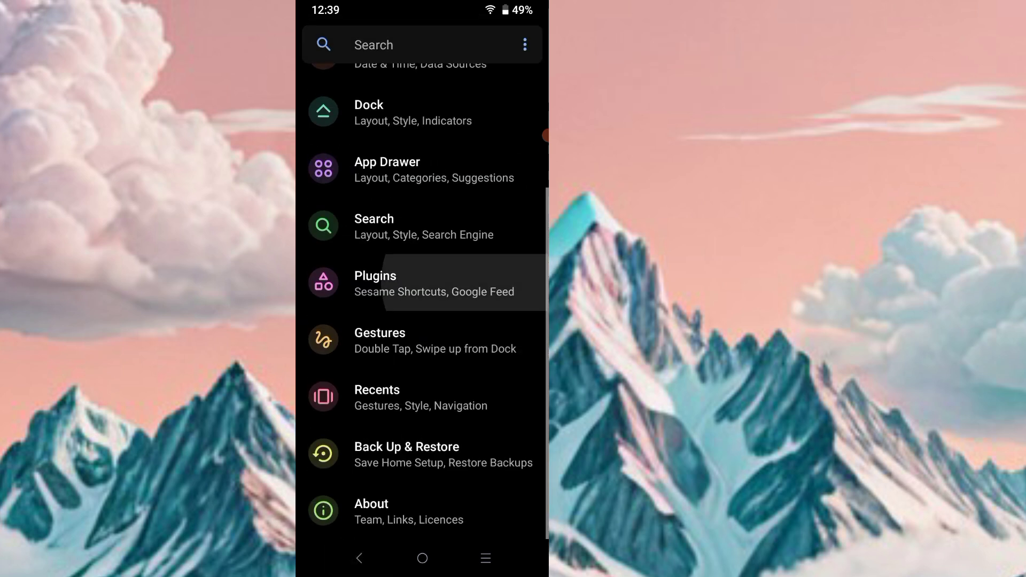
pyautogui.click(374, 227)
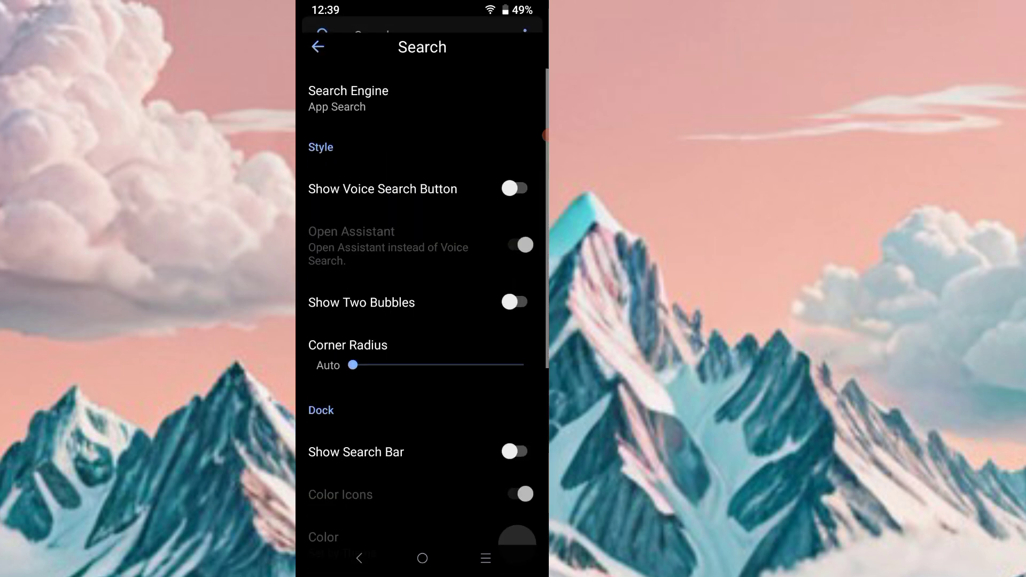
# - Show the App Drawer settings and scroll down to its suggestions and other options
pyautogui.click(316, 46)
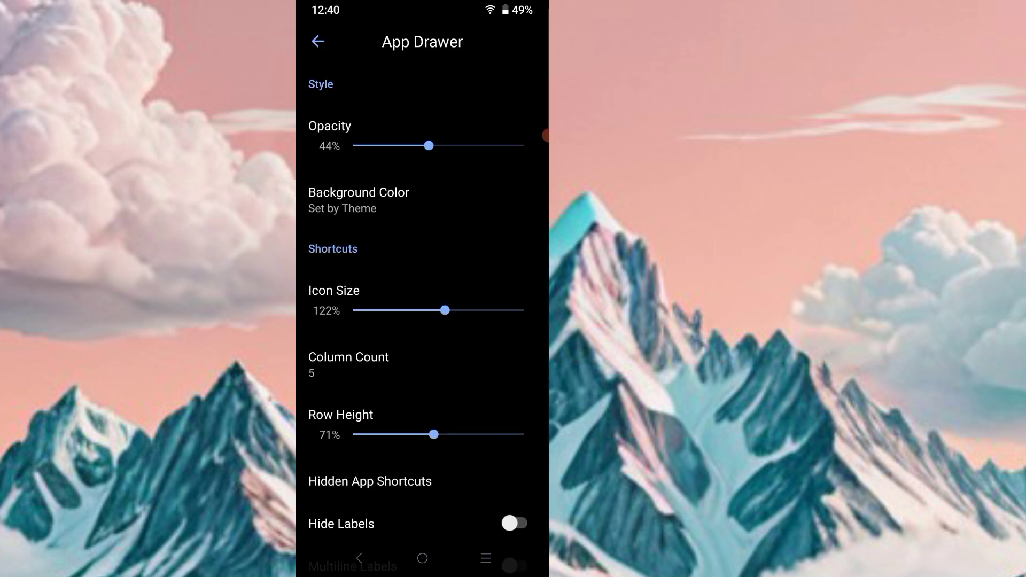
pyautogui.scroll(-3)
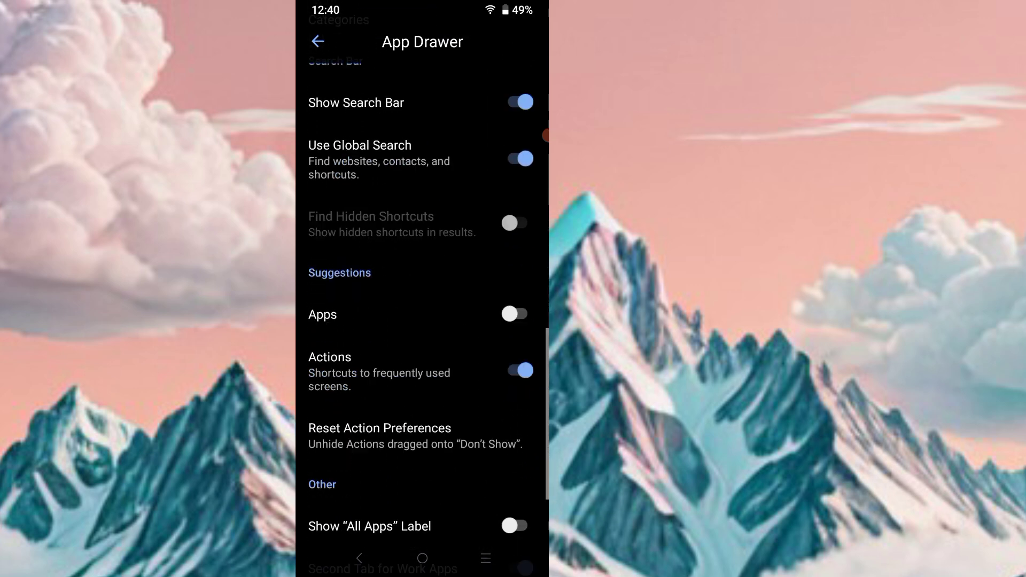
pyautogui.scroll(-3)
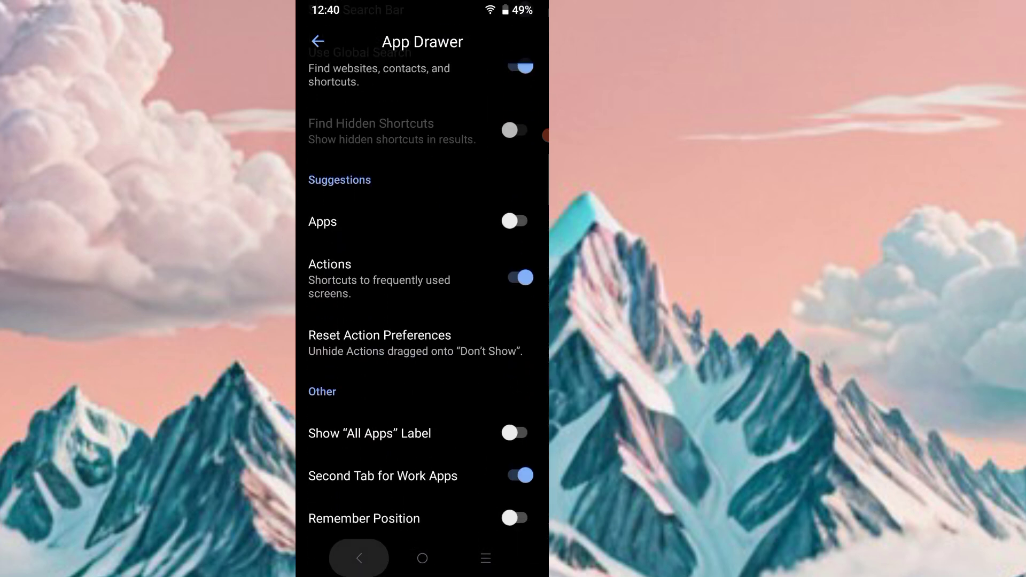